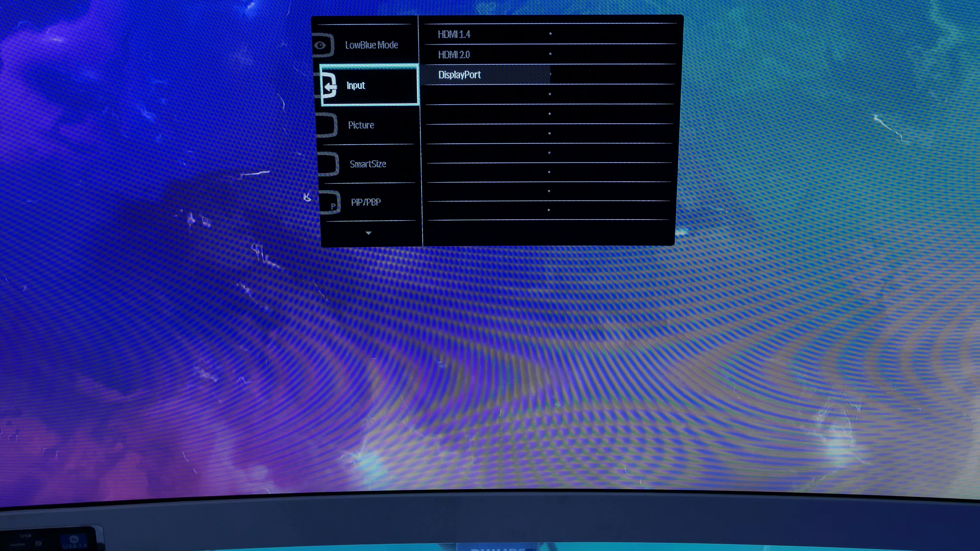
Show the Input category listing HDMI 1.4, HDMI 2.0 and DisplayPort sources.
{"action": "left_click", "coordinate": [361, 125]}
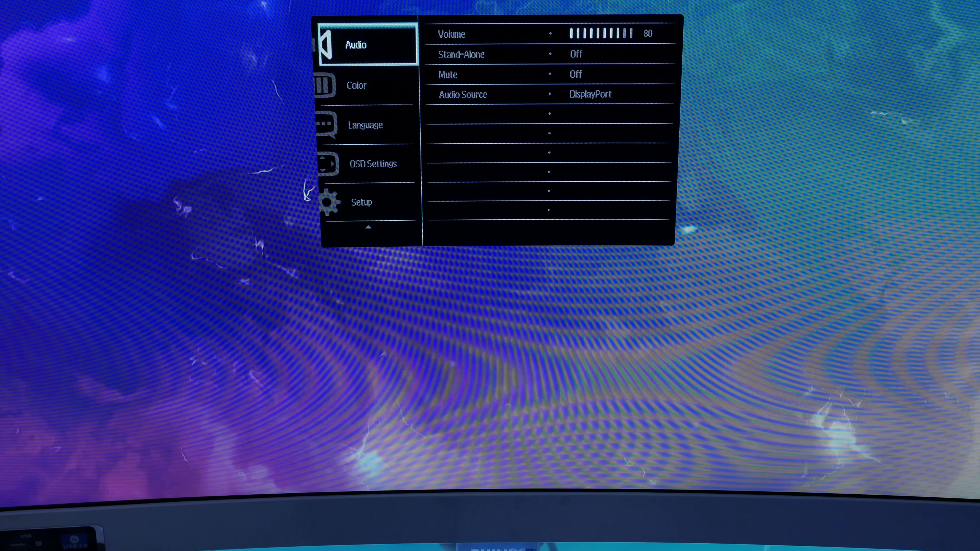
Move through Color and Language to OSD Settings showing position 50/50, transparency off, 20s timeout.
{"action": "left_click", "coordinate": [356, 86]}
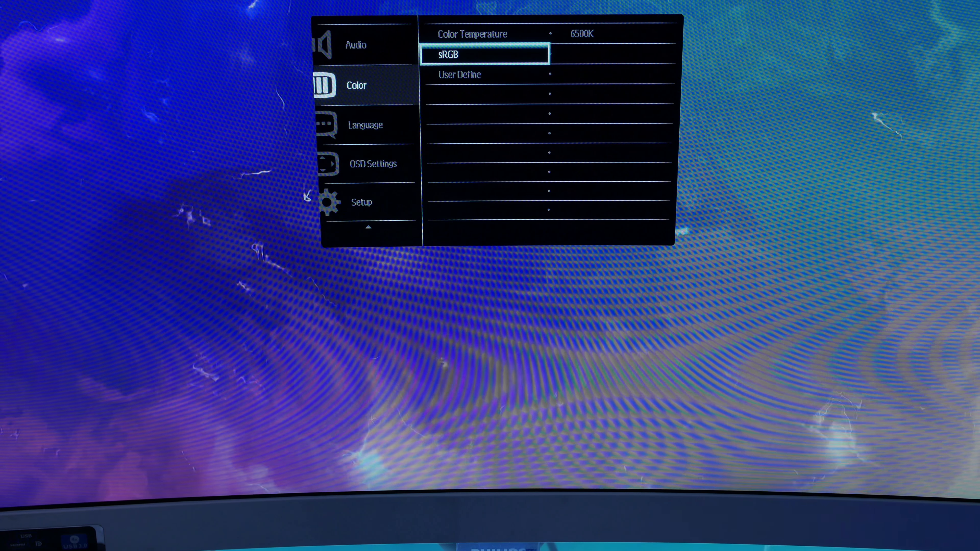
{"action": "left_click", "coordinate": [368, 125]}
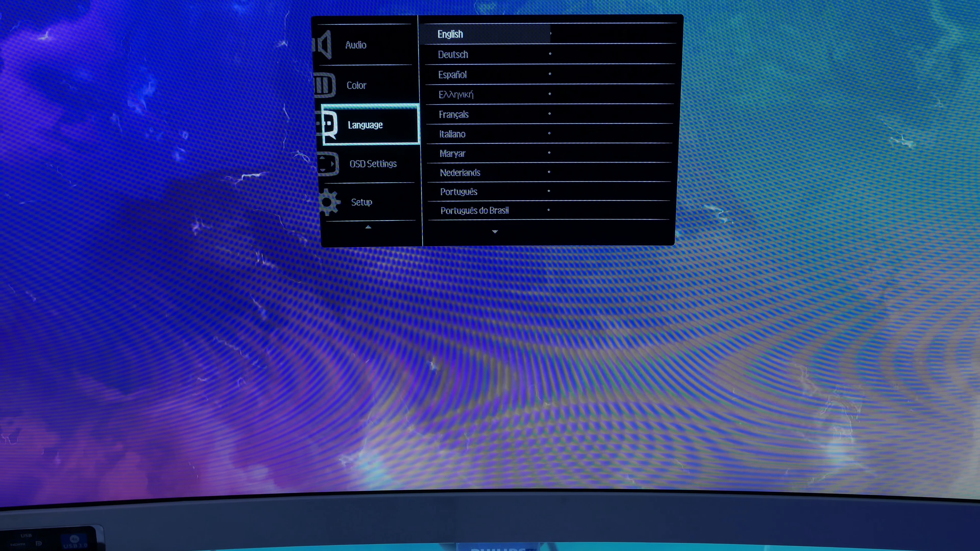
{"action": "left_click", "coordinate": [373, 163]}
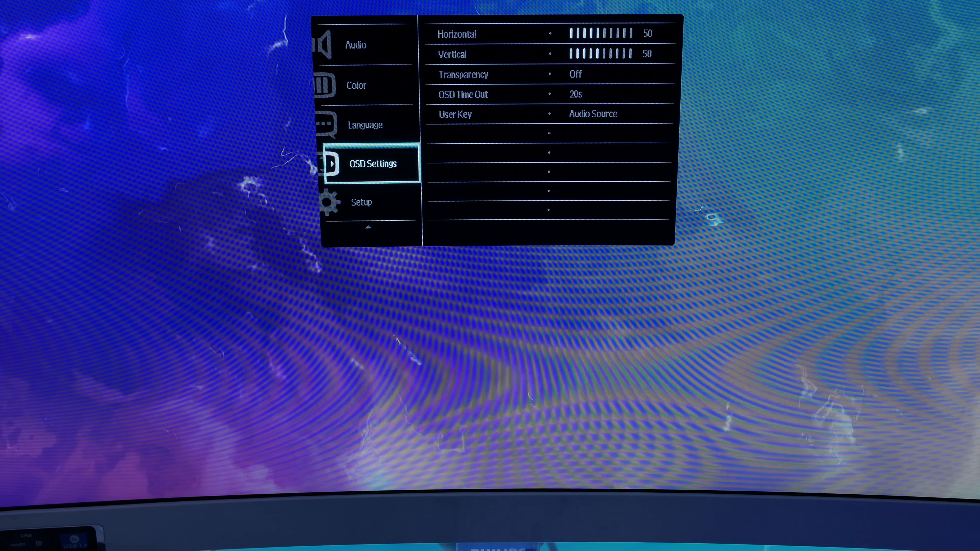